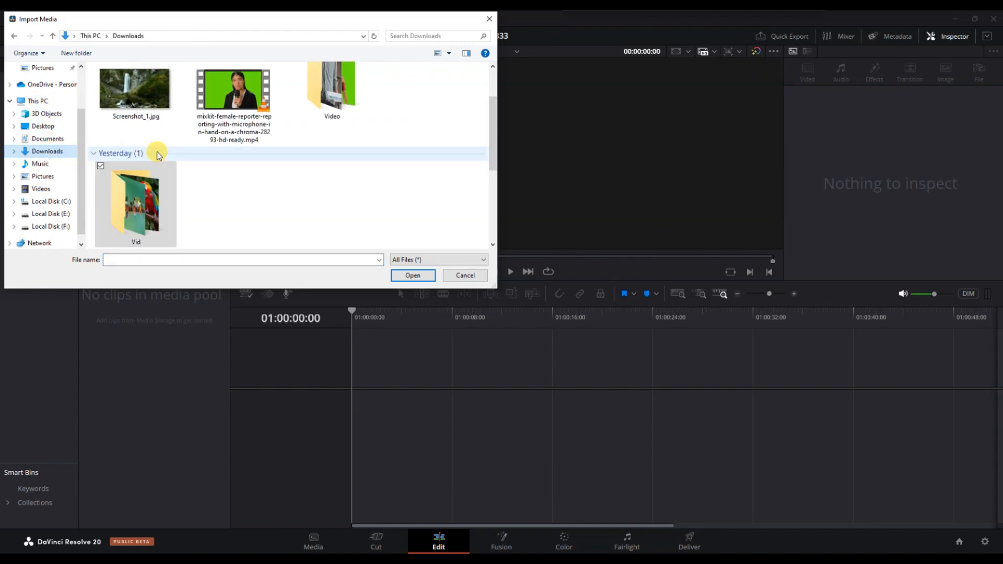
# Step: Import the waterfall screenshot and green-screen reporter clip via the Import Media dialog
pyautogui.click(412, 275)
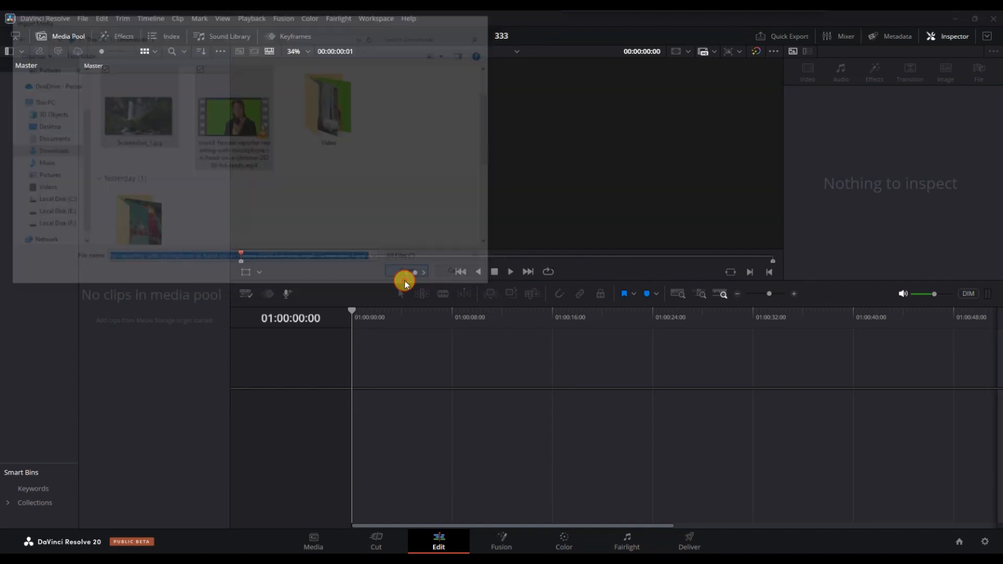
pyautogui.click(405, 271)
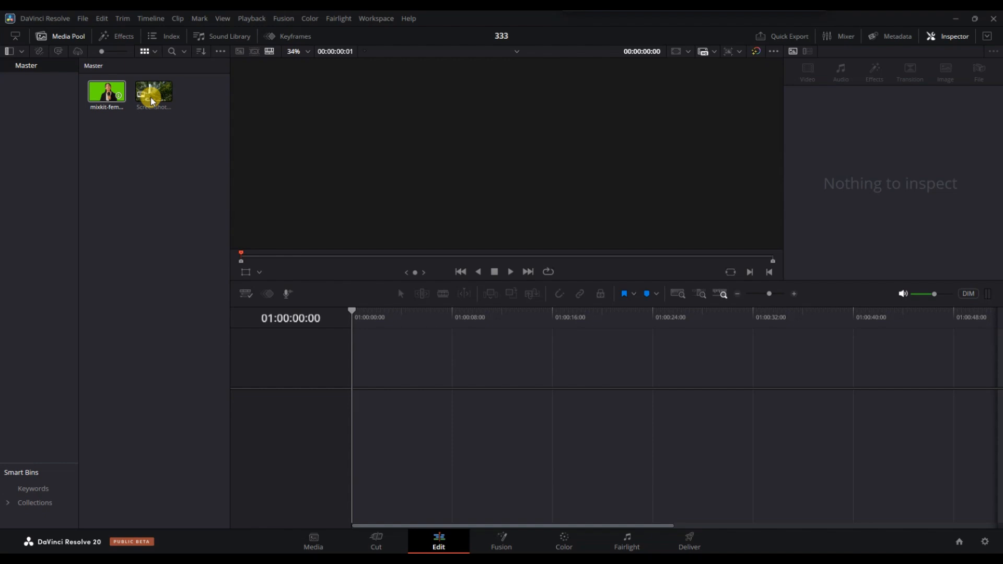
# Step: Place the waterfall image on a new timeline, add the reporter clip on Video 2, trimmed to match
pyautogui.moveTo(152, 93); pyautogui.dragTo(383, 406)
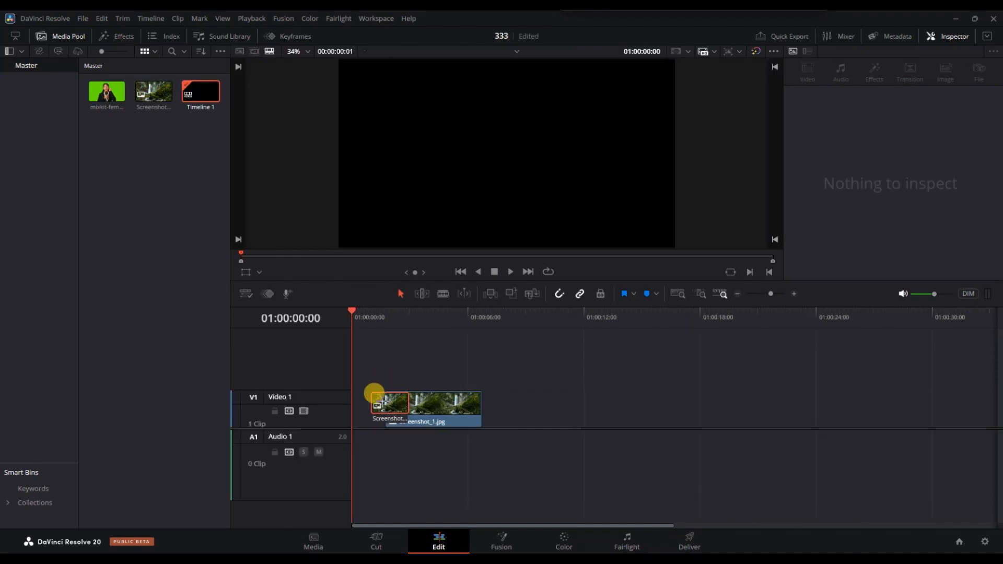
pyautogui.click(107, 92)
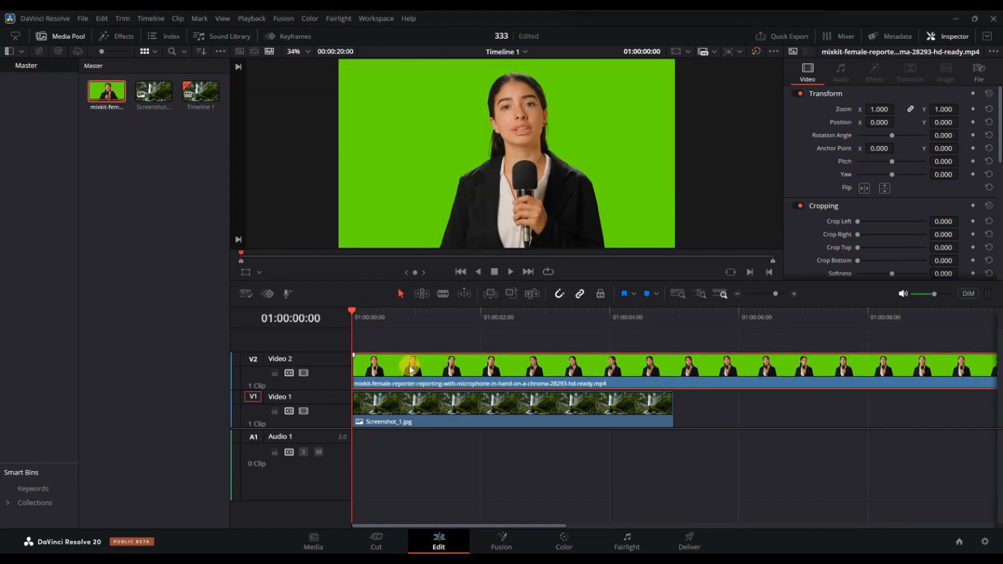
pyautogui.click(671, 313)
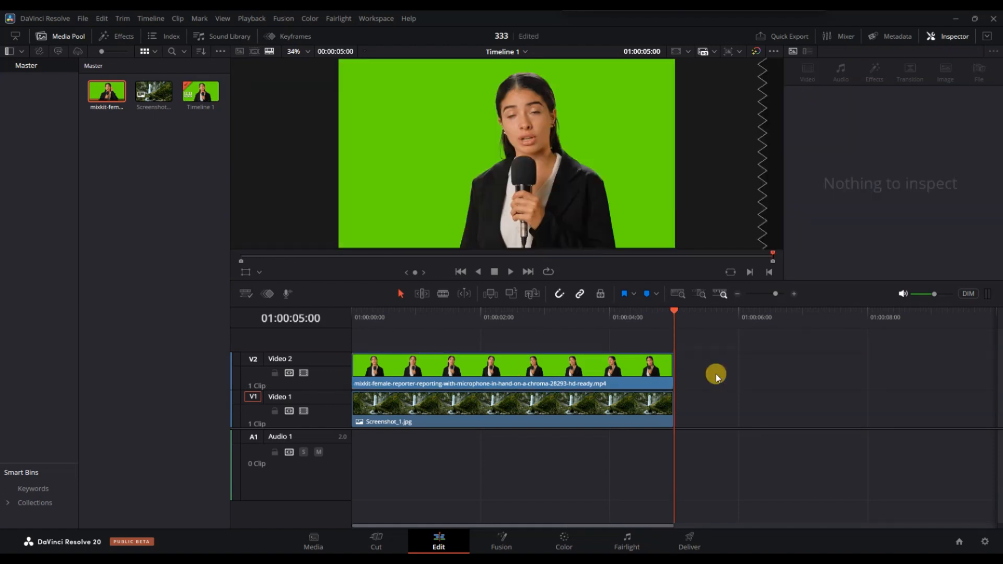
pyautogui.click(448, 367)
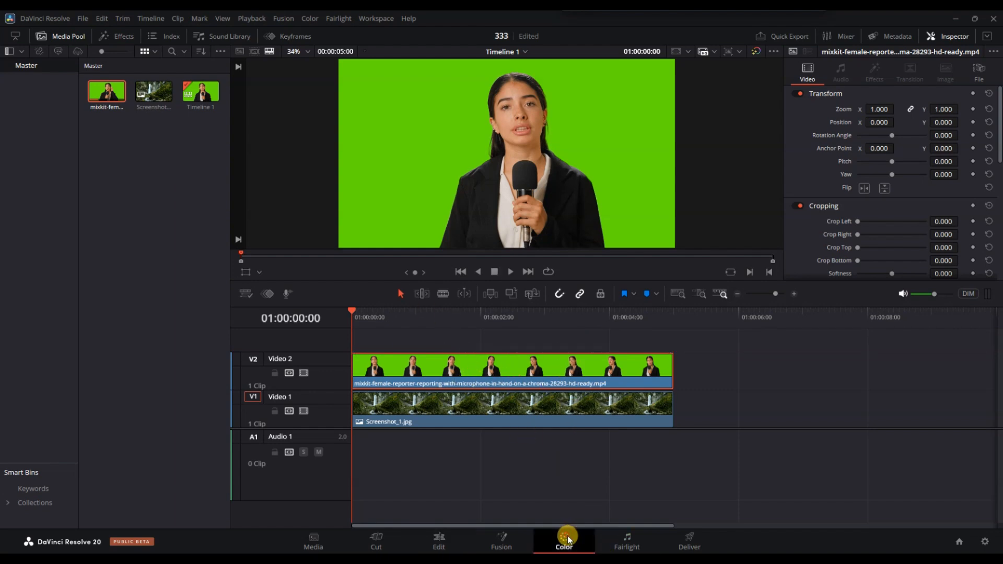
# Step: On the Color page, add an alpha output to the reporter clip's node graph and connect it
pyautogui.click(563, 540)
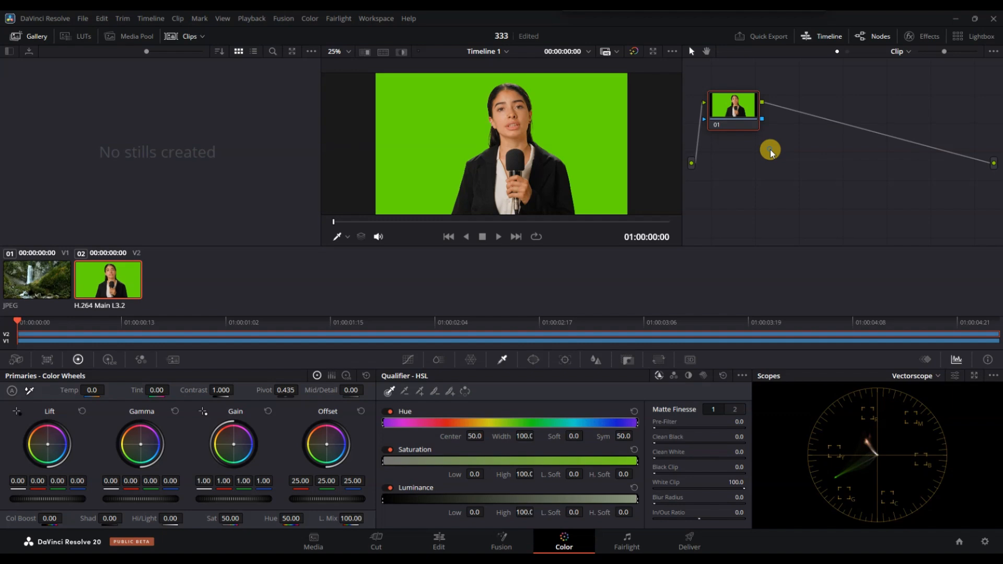
pyautogui.rightClick(770, 150)
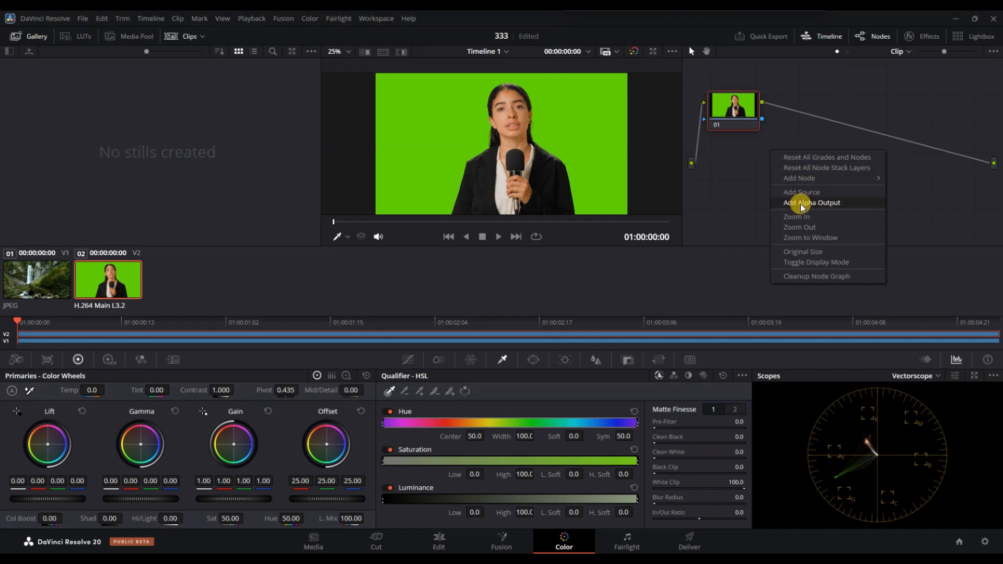
pyautogui.click(811, 203)
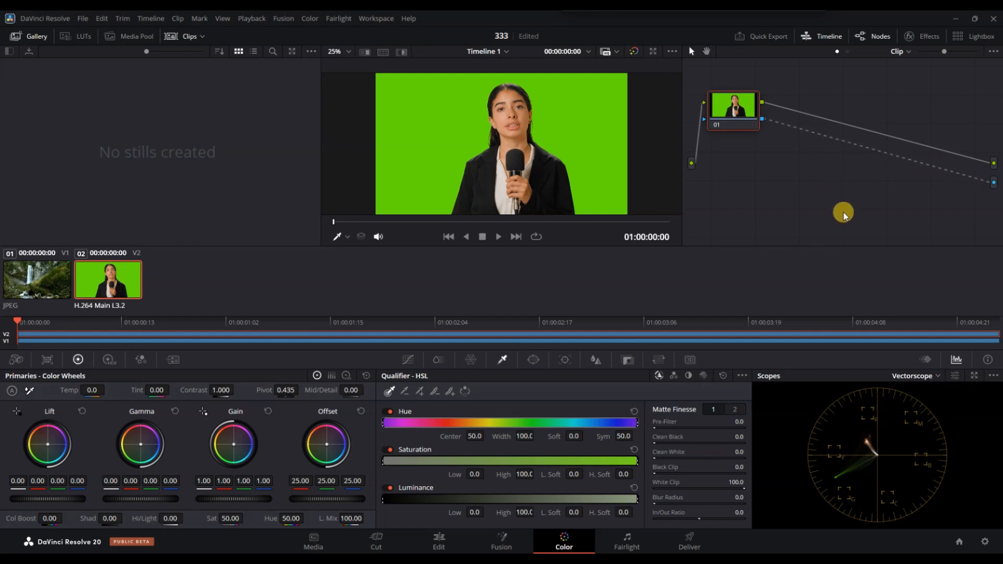
pyautogui.moveTo(503, 360)
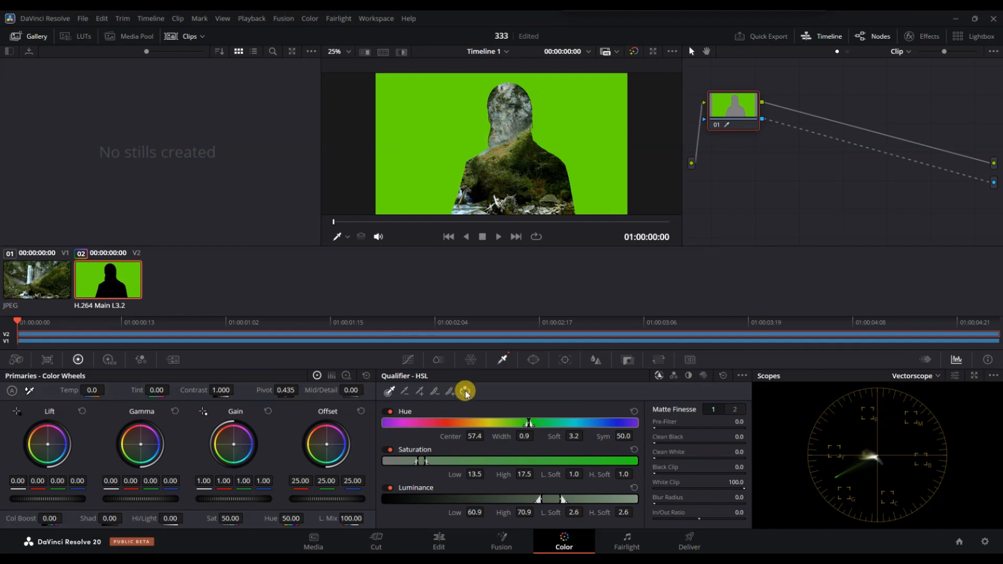
pyautogui.moveTo(465, 391)
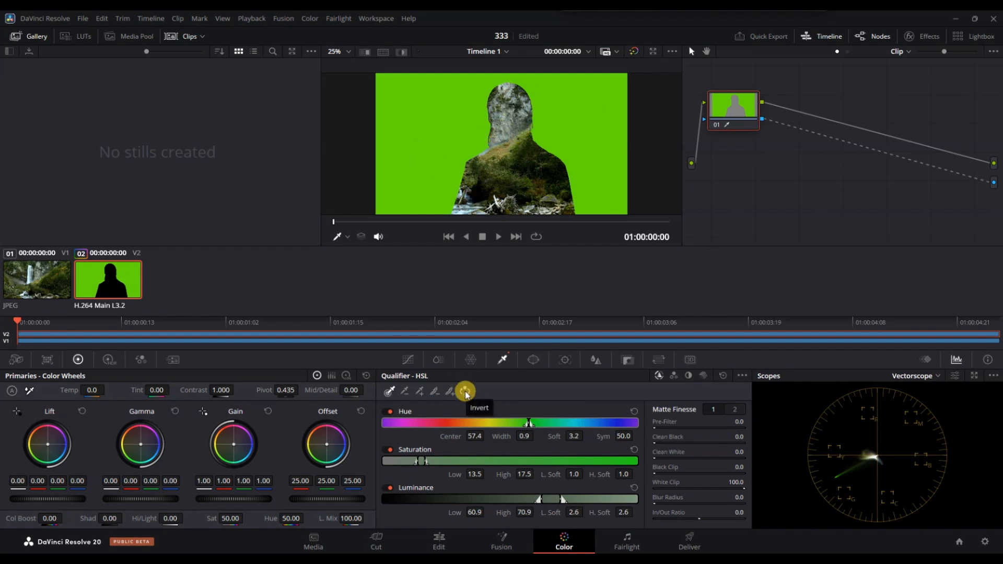
# Step: Invert the HSL-qualified green matte so the reporter remains, then return to the Edit page
pyautogui.click(466, 391)
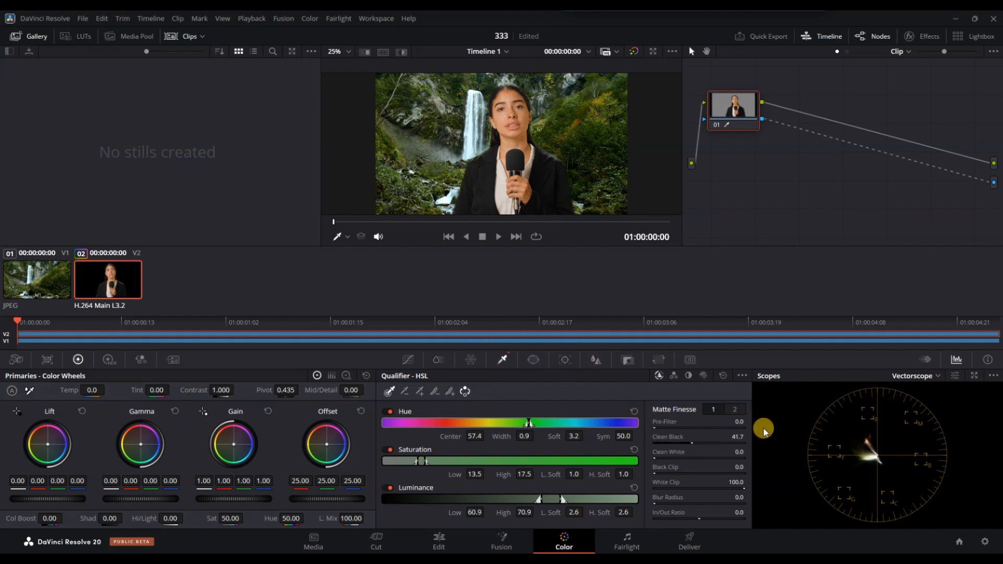
pyautogui.click(439, 541)
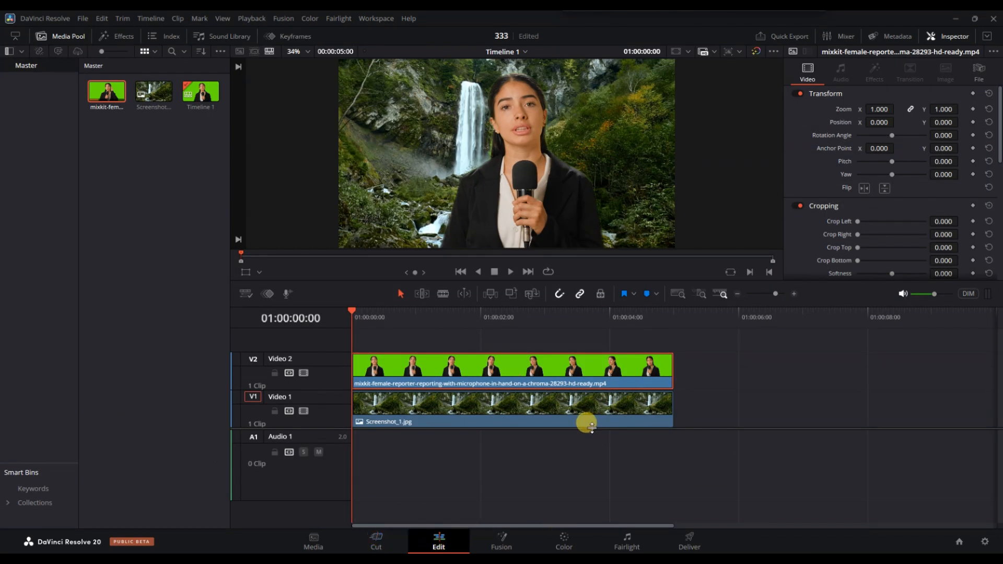
pyautogui.moveTo(500, 277)
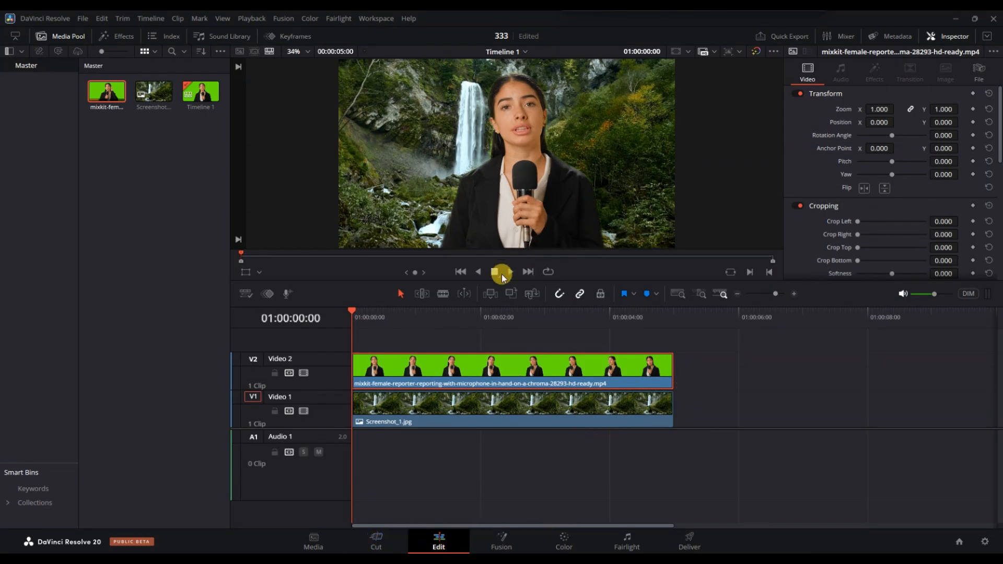
# Step: Play back the composite and set the reporter's Transform Zoom to 1.190 in the Inspector
pyautogui.click(502, 272)
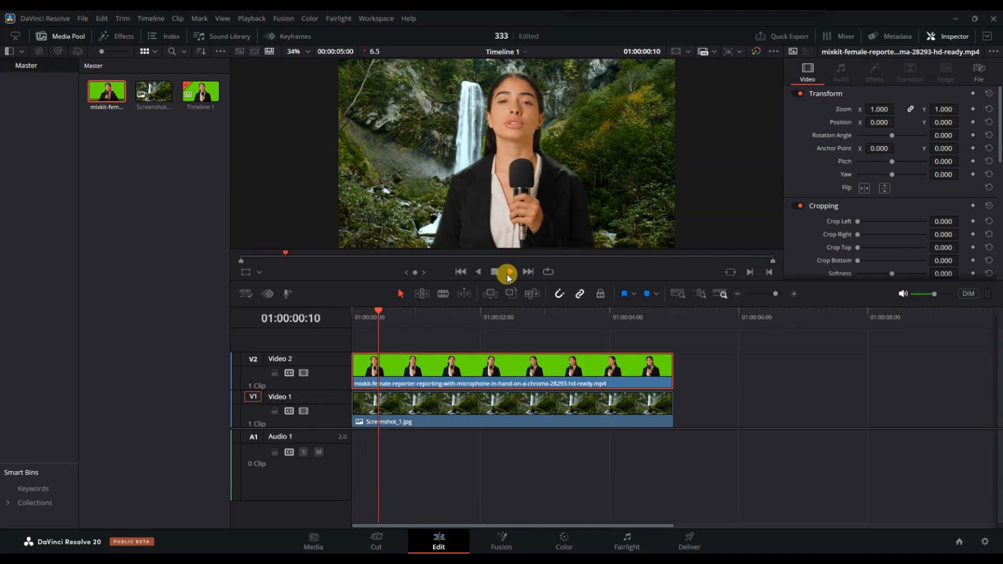
pyautogui.click(505, 272)
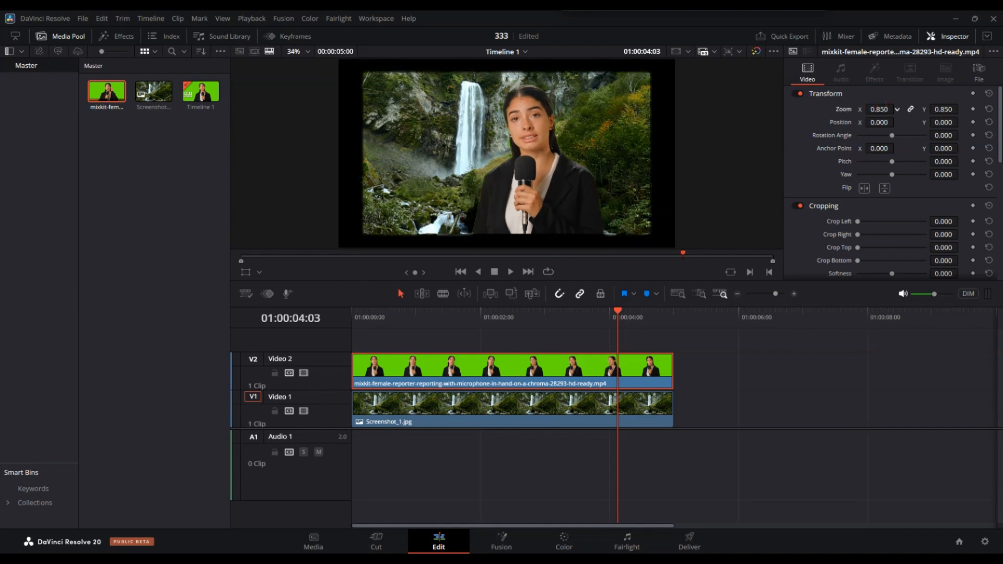
pyautogui.click(879, 108)
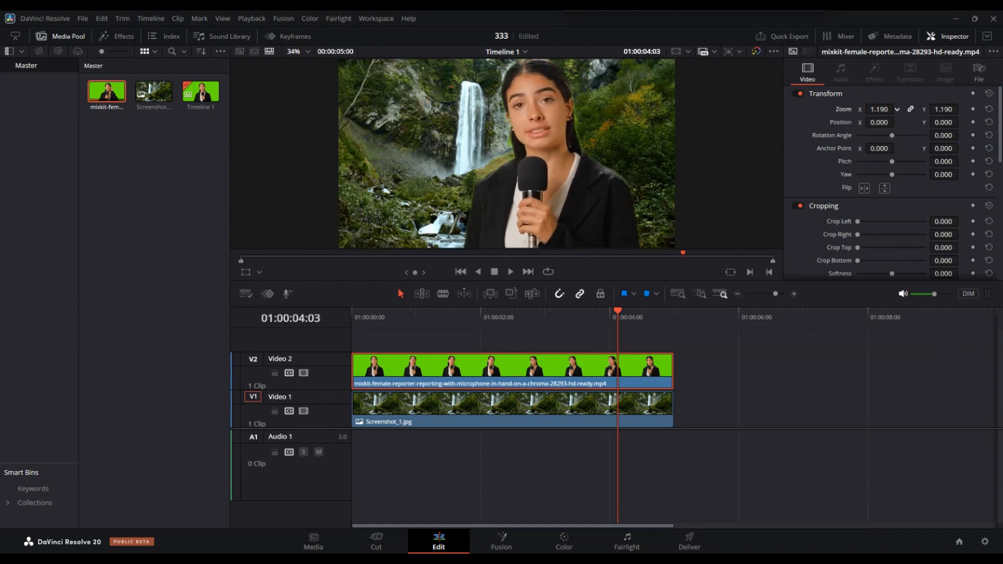